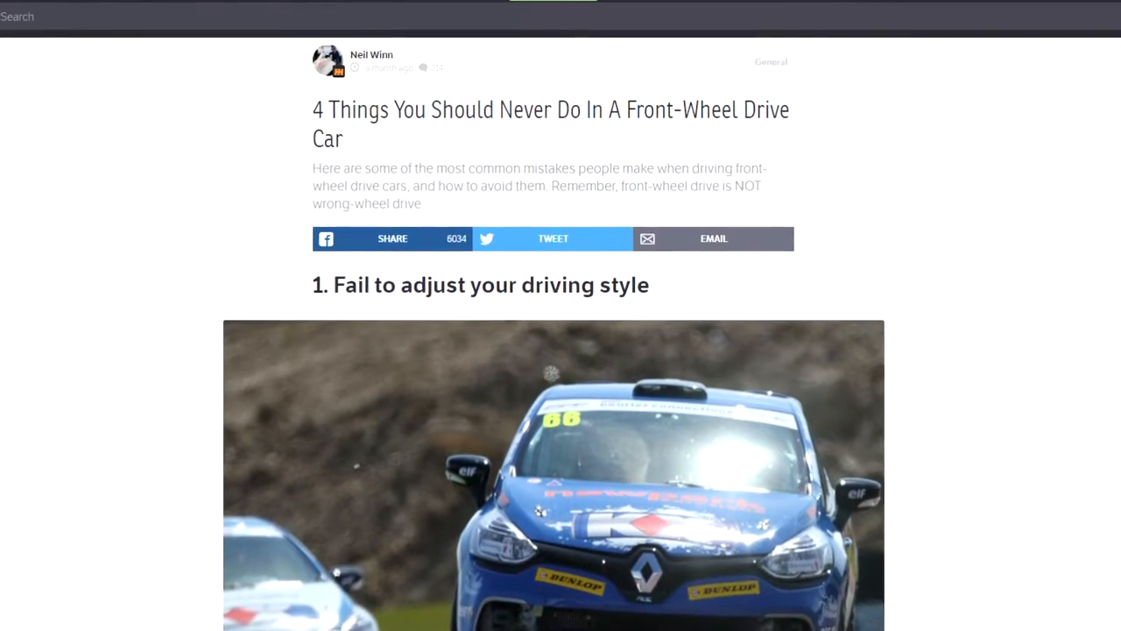
pyautogui.scroll(-3)
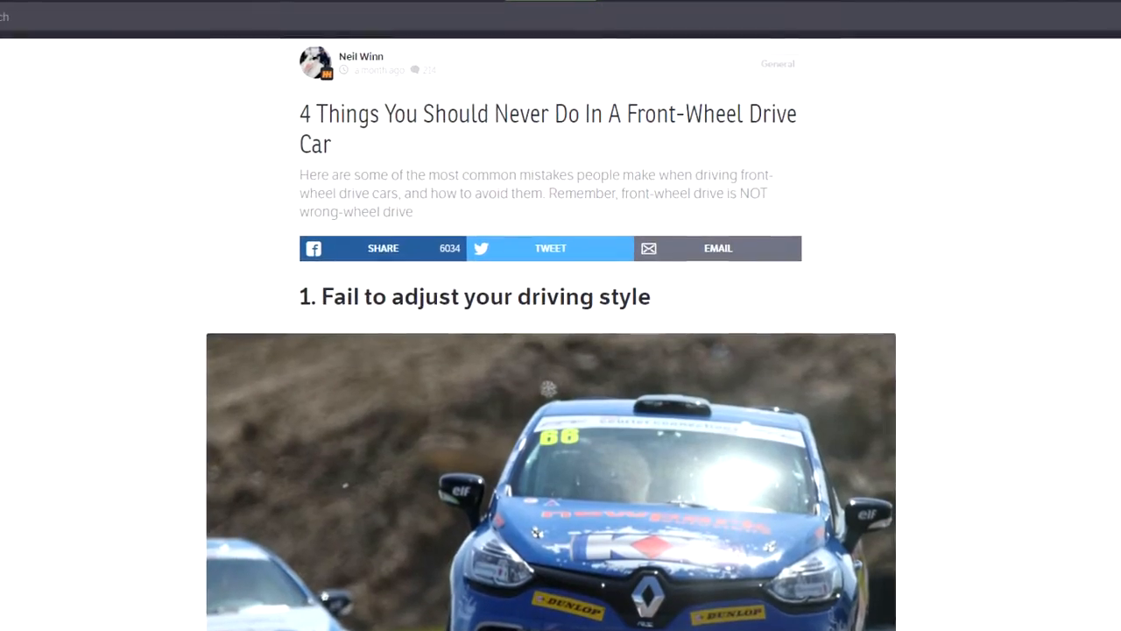